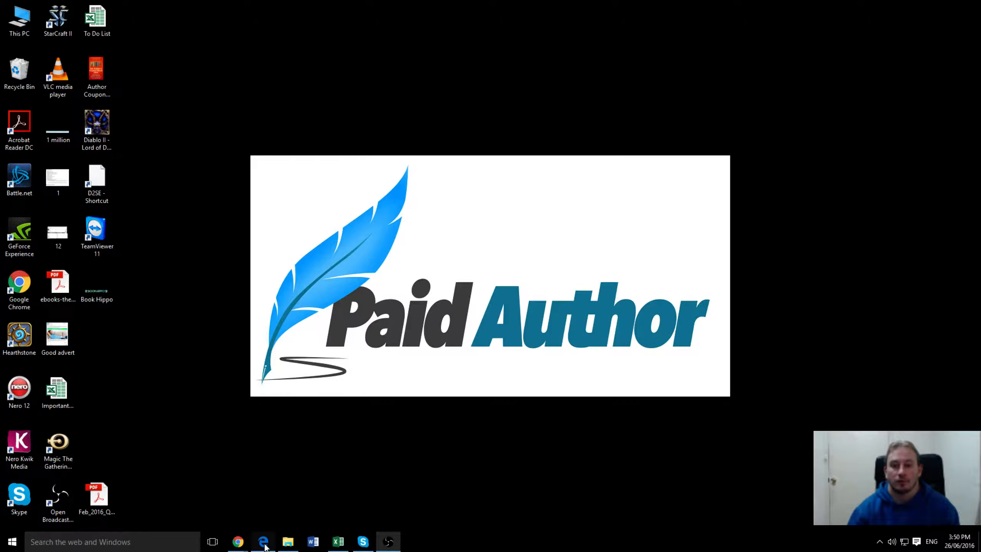
Restore the Edge window showing the Amazon Kindle page for The Price of Retribution.
click(262, 542)
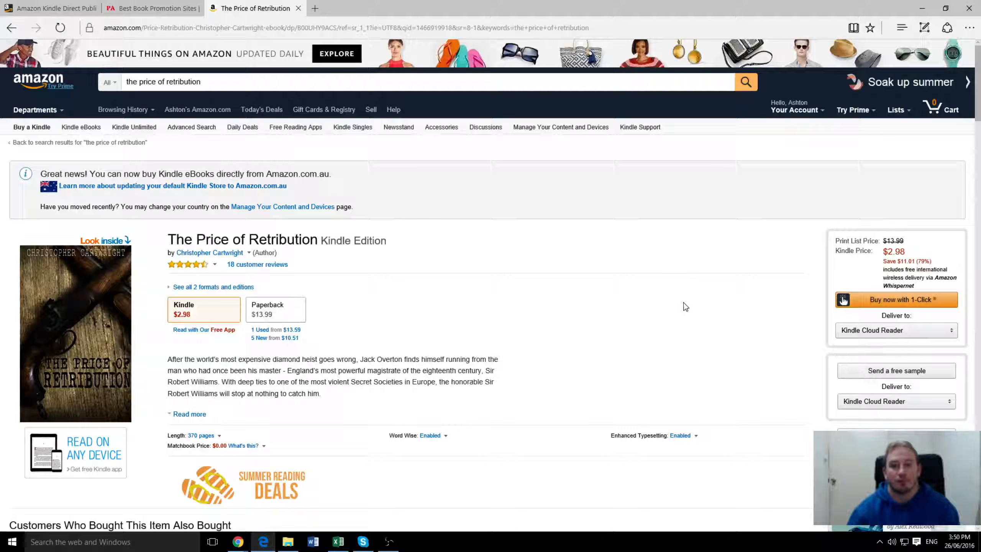
mouse_move(678, 297)
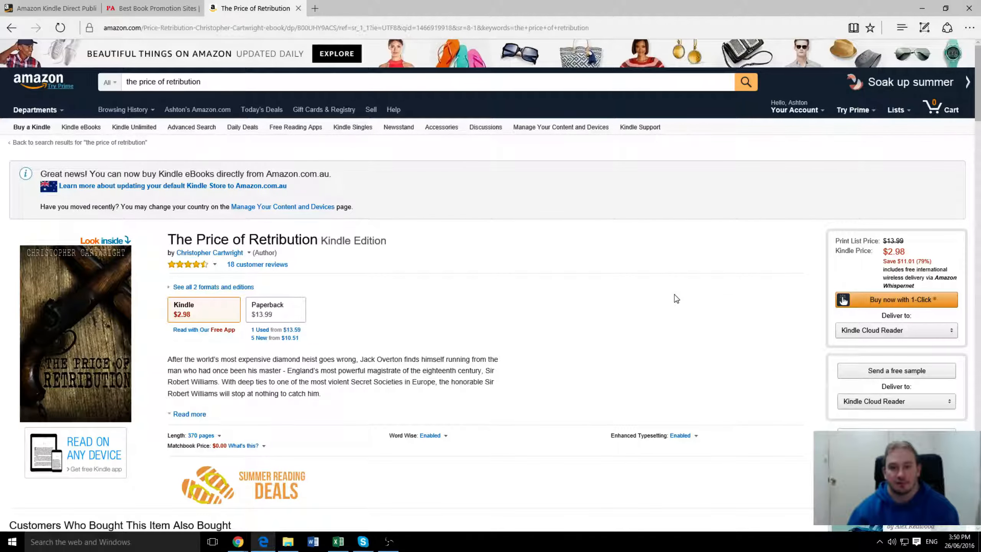
mouse_move(75, 225)
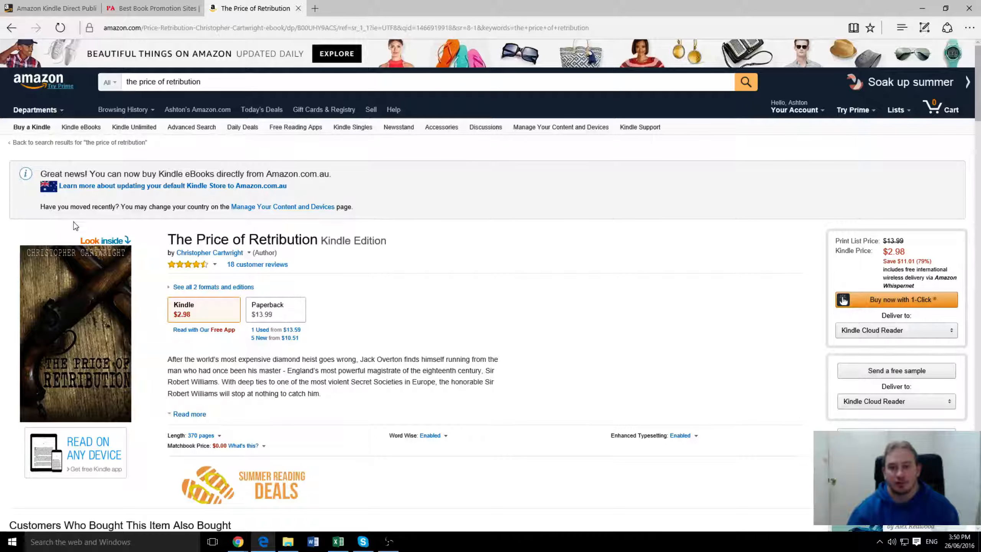
mouse_move(437, 411)
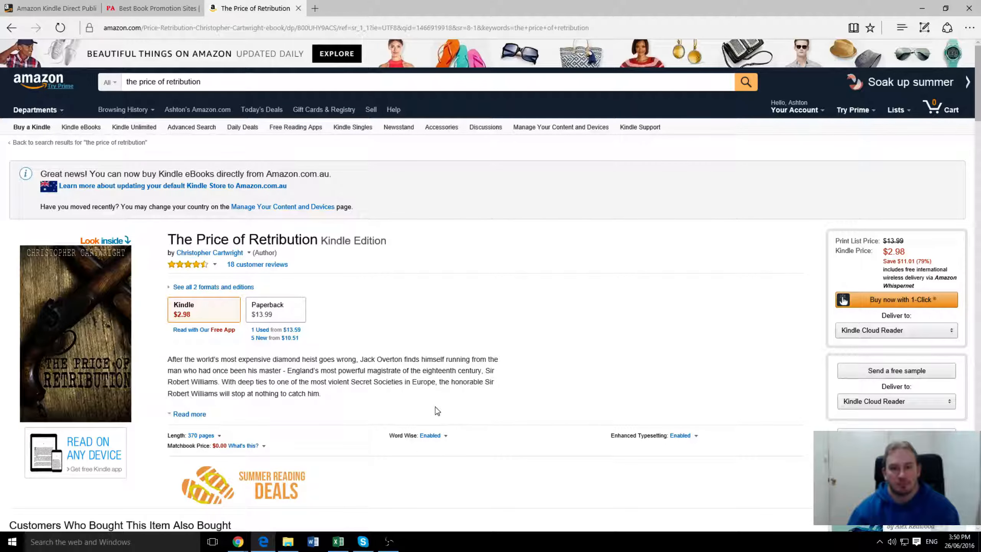
mouse_move(131, 226)
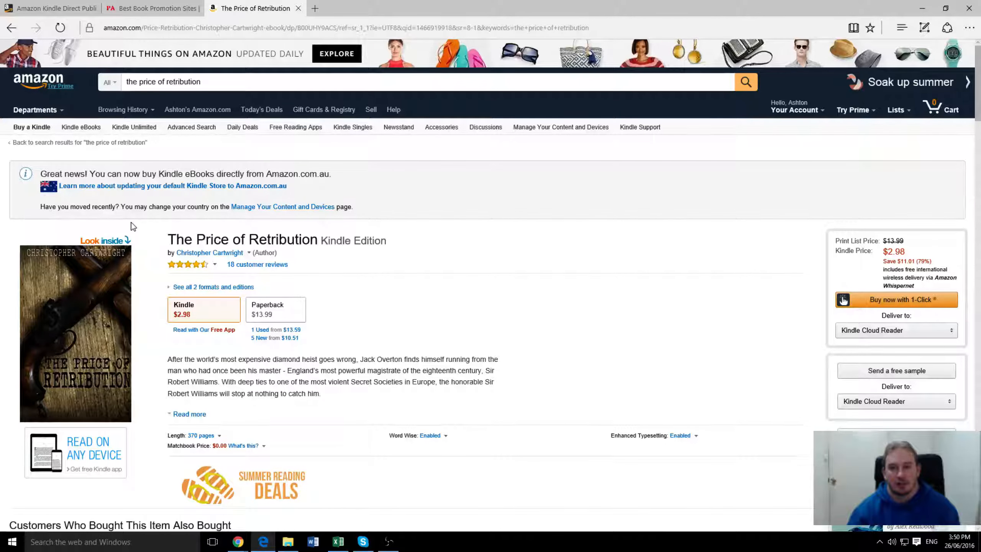
mouse_move(613, 268)
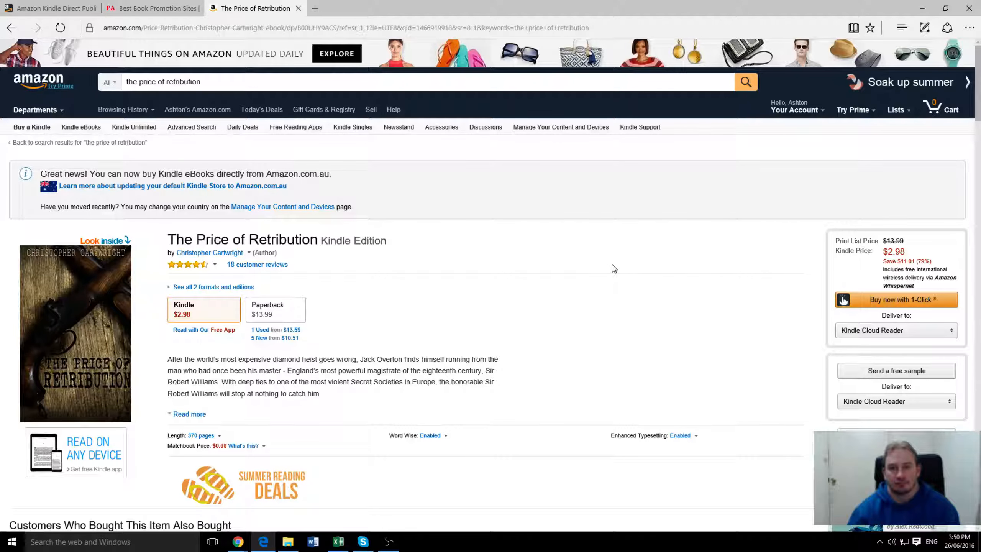
mouse_move(601, 246)
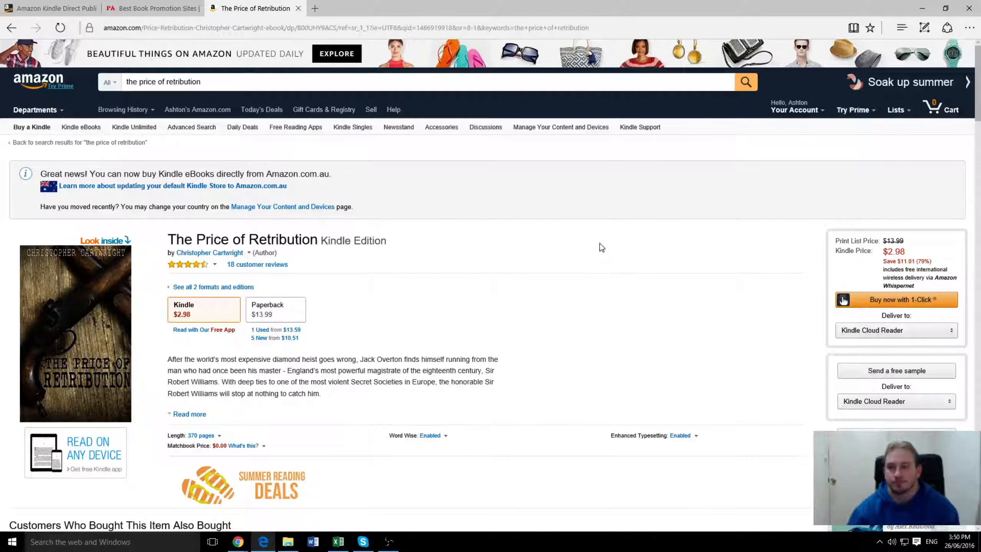
mouse_move(92, 169)
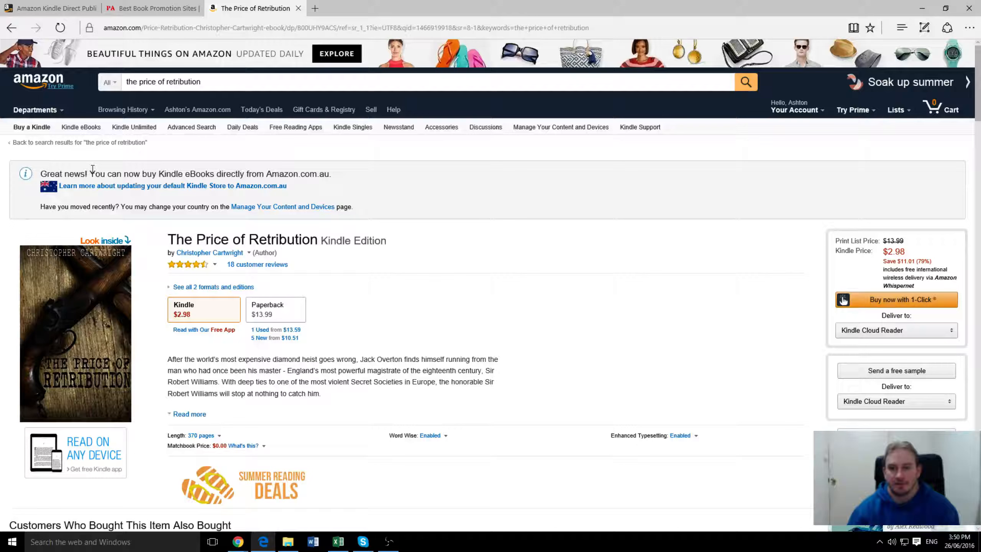
mouse_move(295, 127)
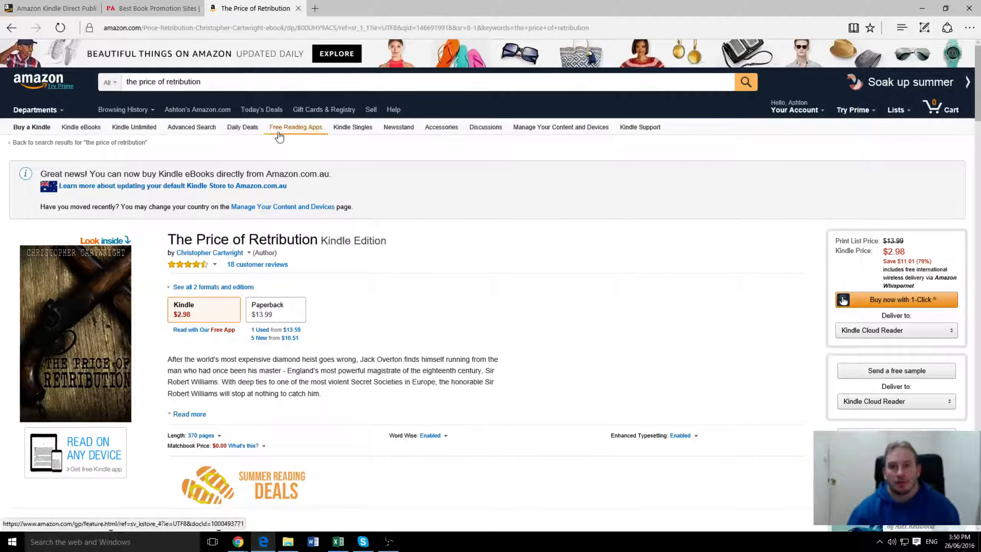
mouse_move(151, 8)
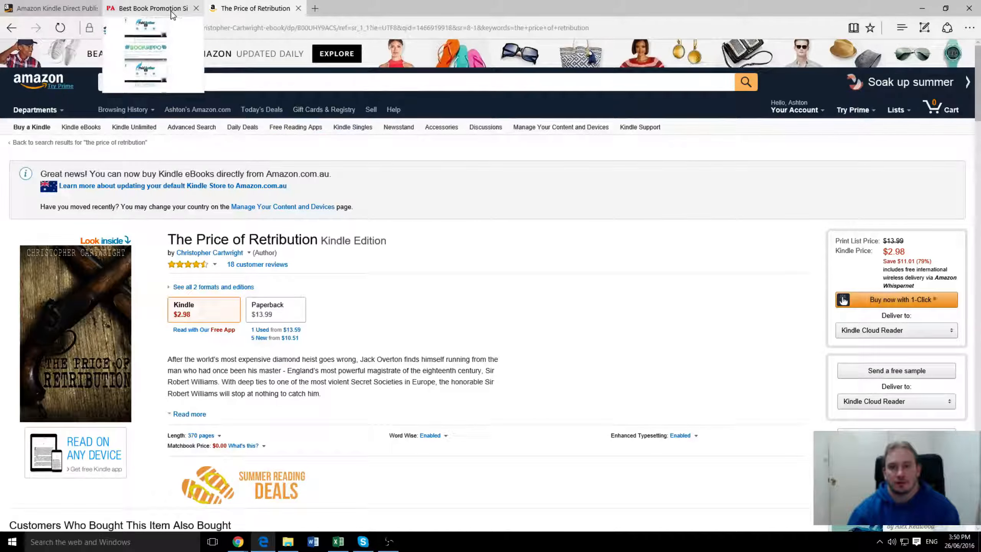
Switch to the Paid Author 'Best Book Promotion Sites' article and focus the address bar.
click(148, 8)
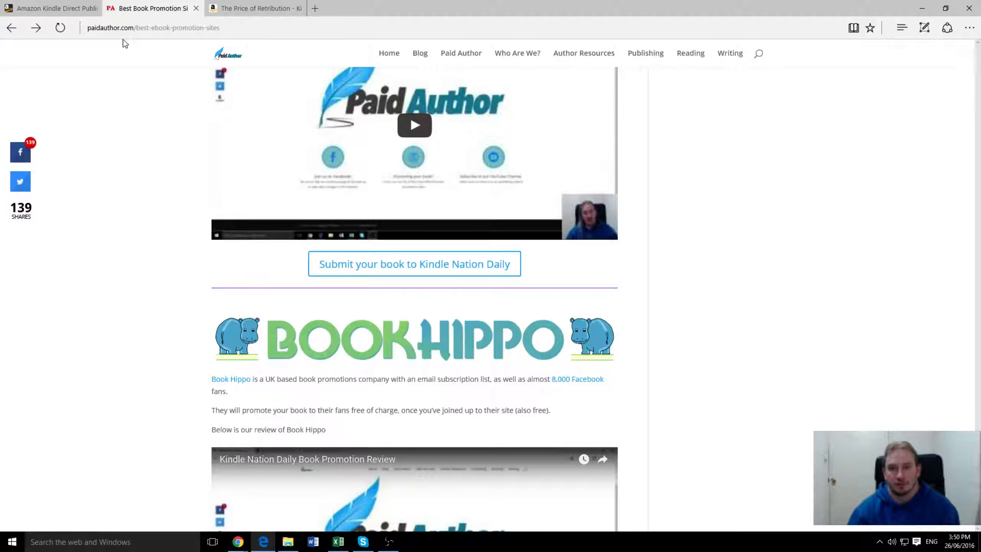
click(155, 28)
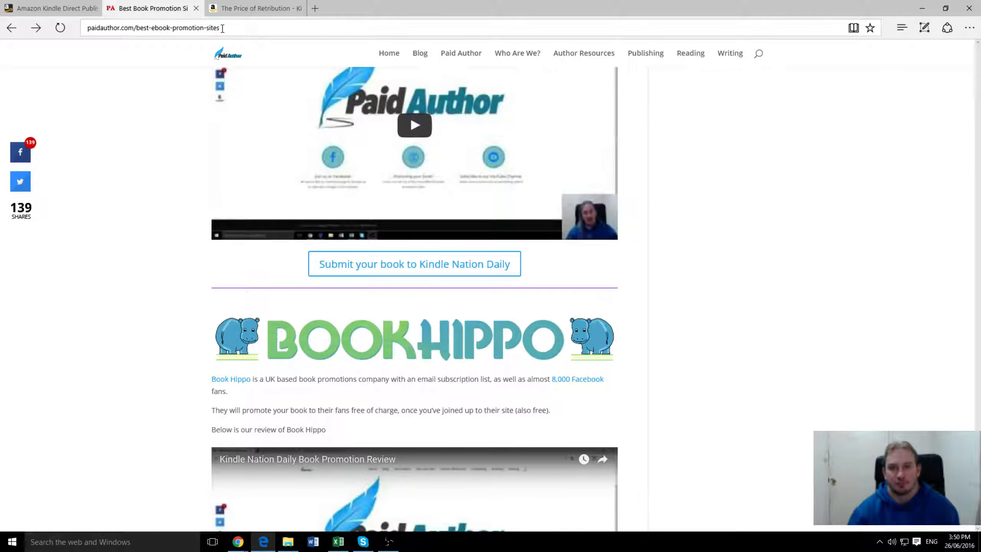
mouse_move(444, 339)
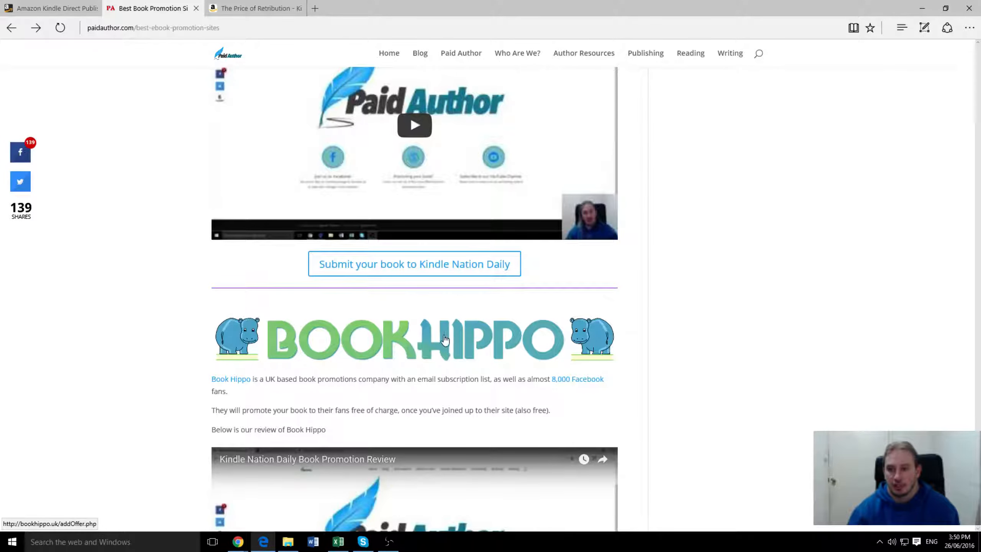
mouse_move(399, 346)
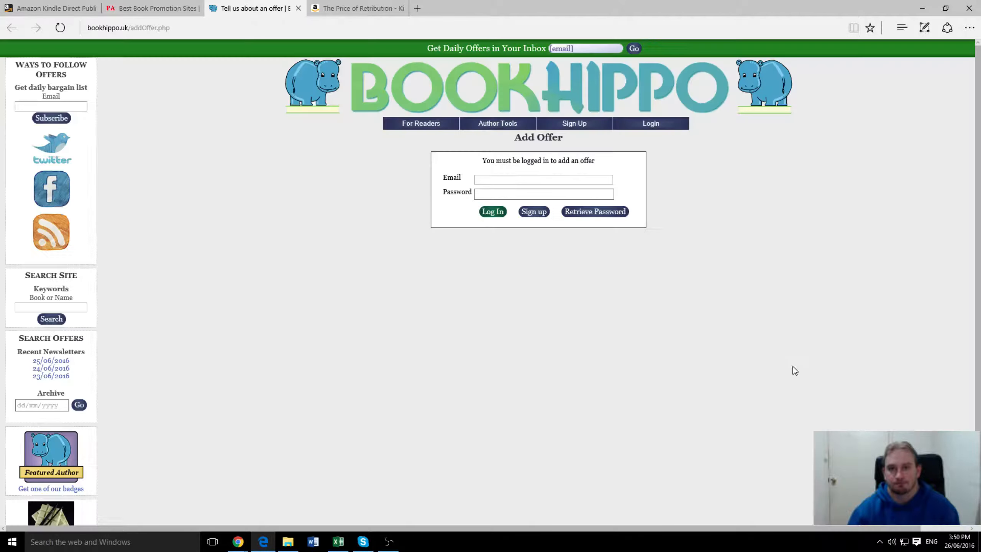
mouse_move(312, 87)
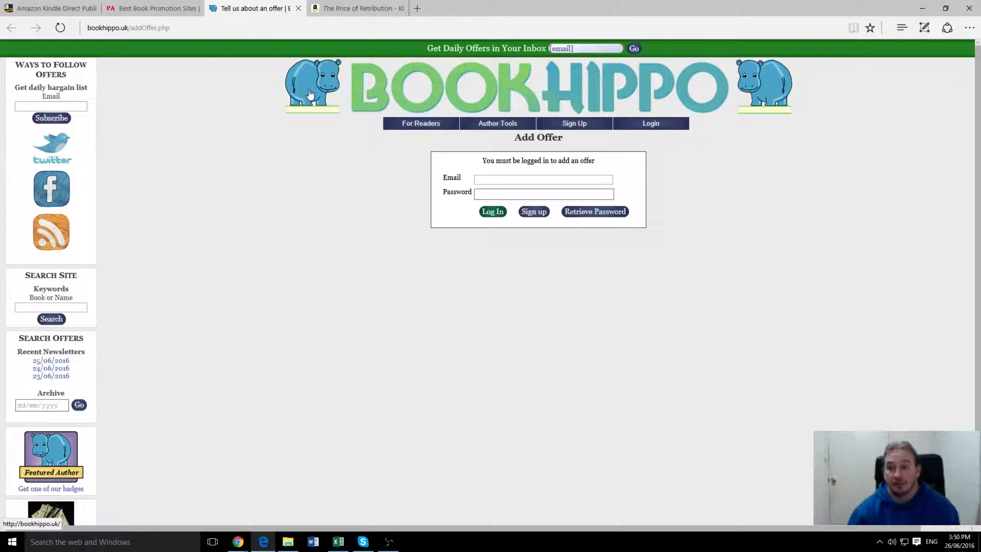
mouse_move(206, 71)
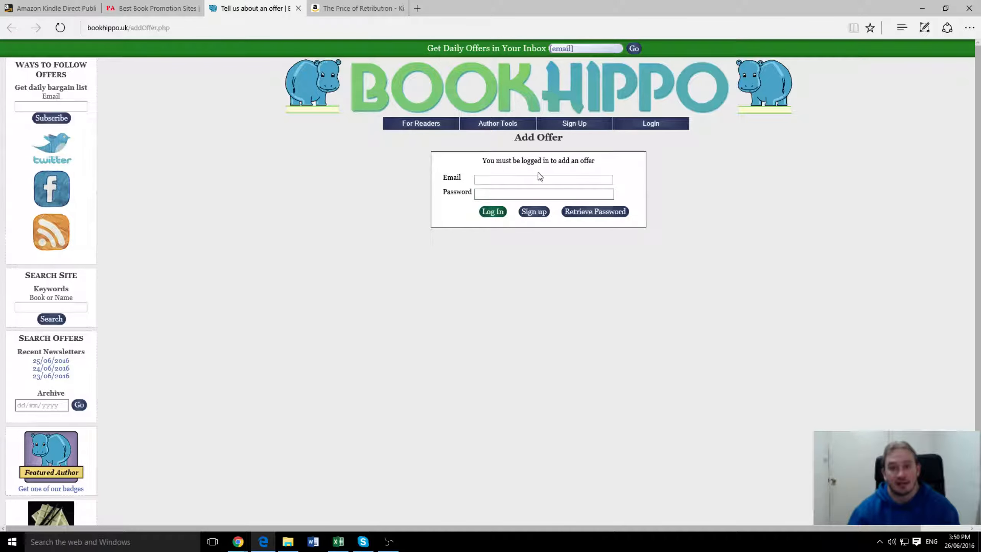
mouse_move(584, 207)
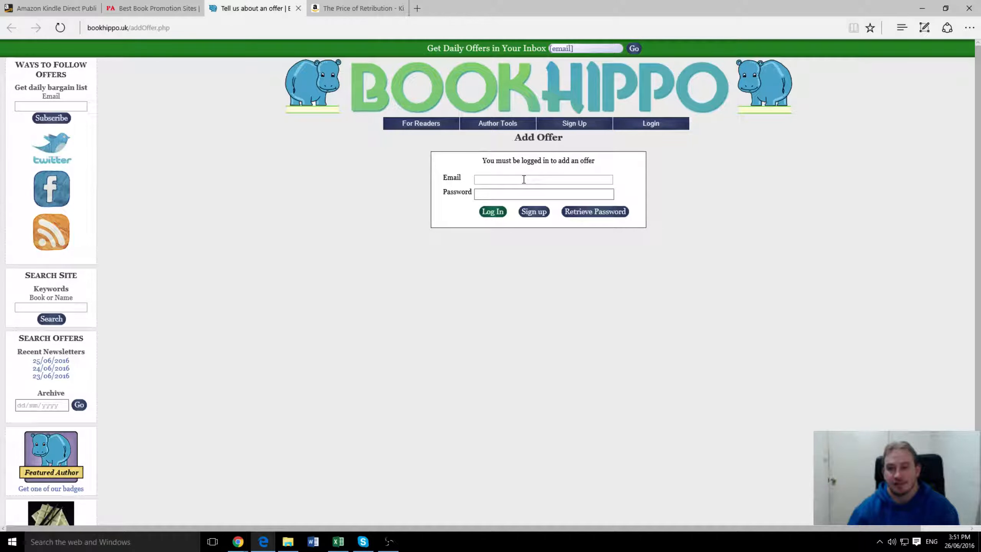
mouse_move(492, 193)
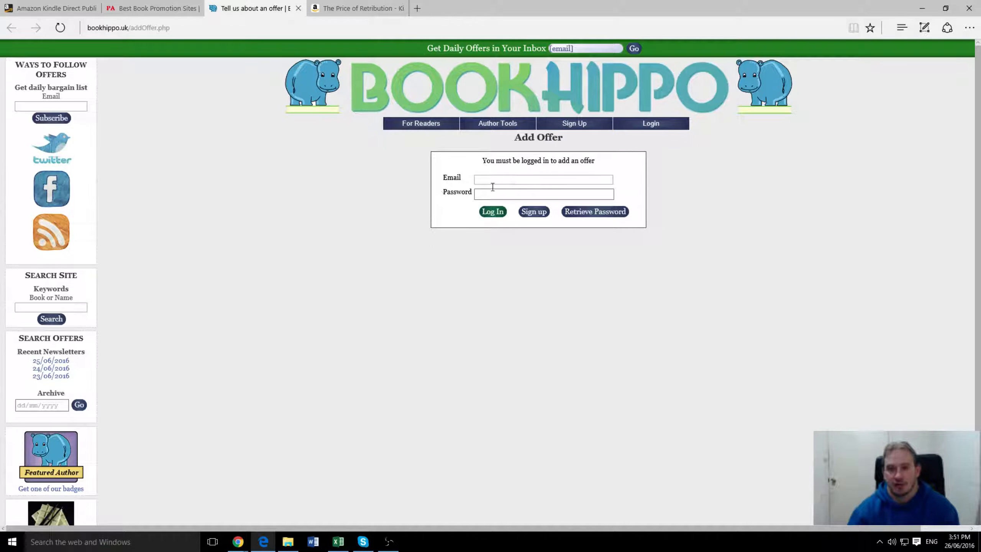
mouse_move(312, 87)
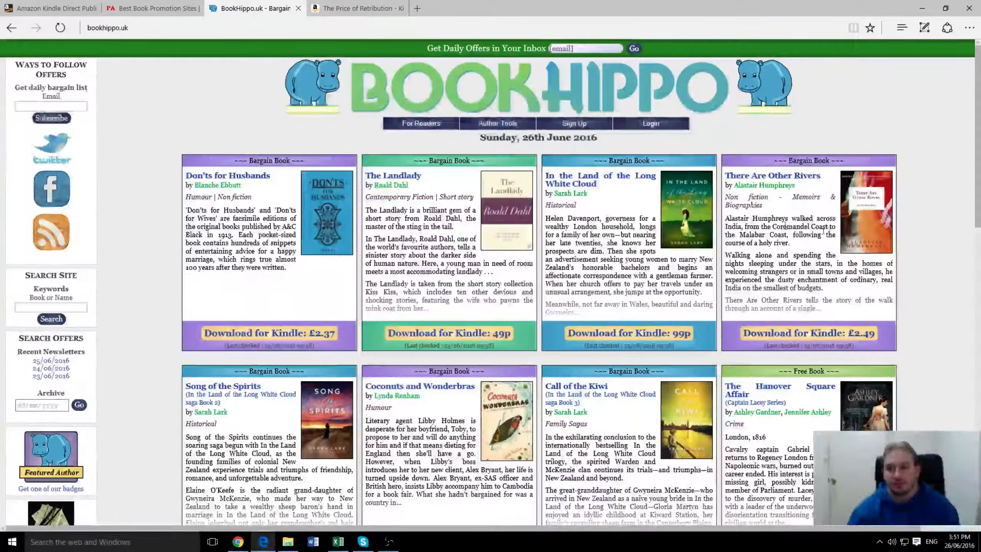
Browse Book Hippo's bargain books of the day and go to its Facebook page.
scroll(down, 3)
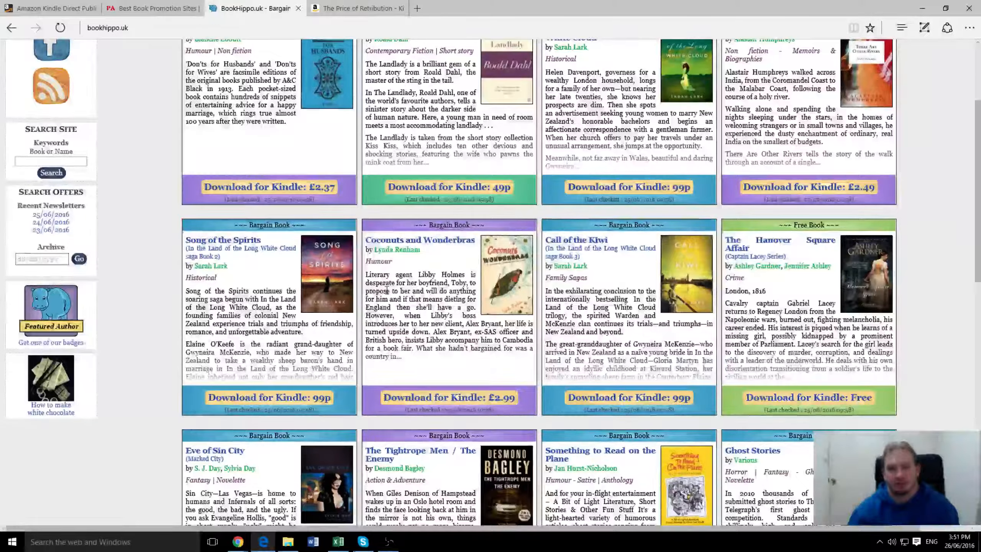
scroll(down, 3)
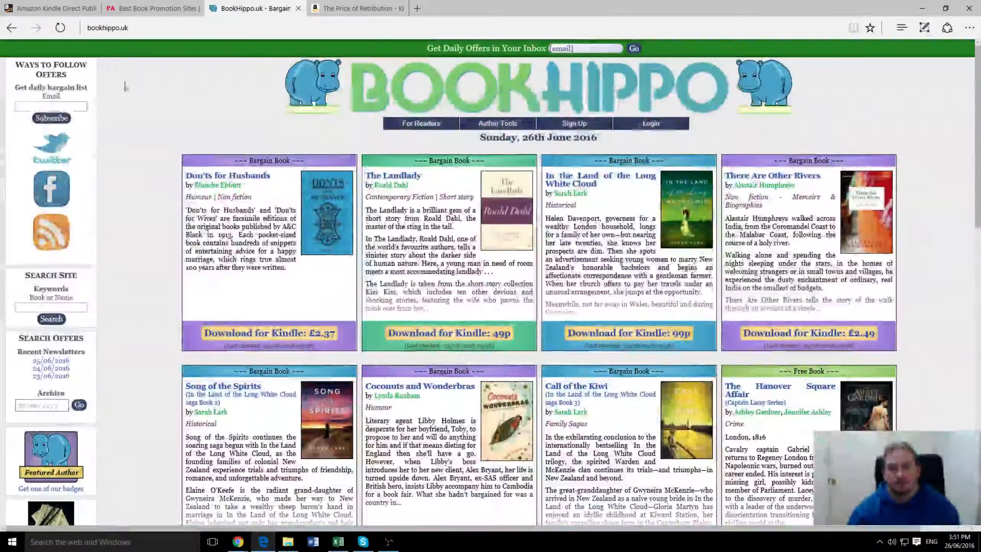
mouse_move(52, 189)
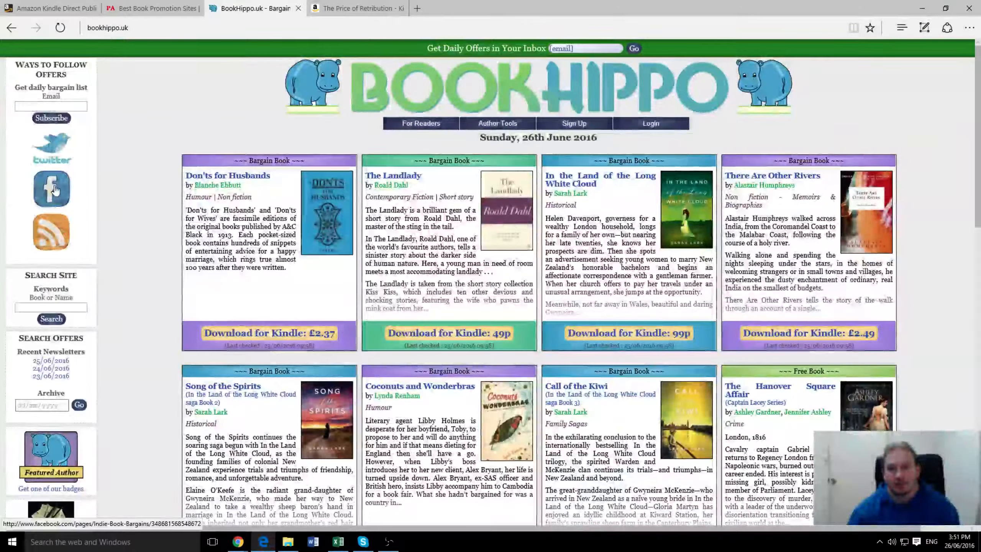
click(51, 190)
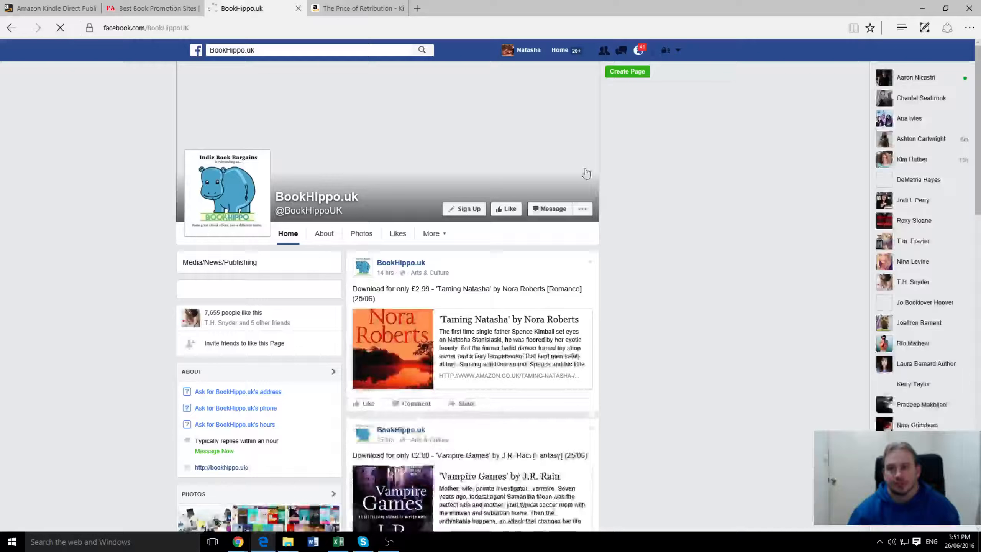
Close the Facebook tab and return to the KDP sales report for The Price of Retribution.
click(638, 50)
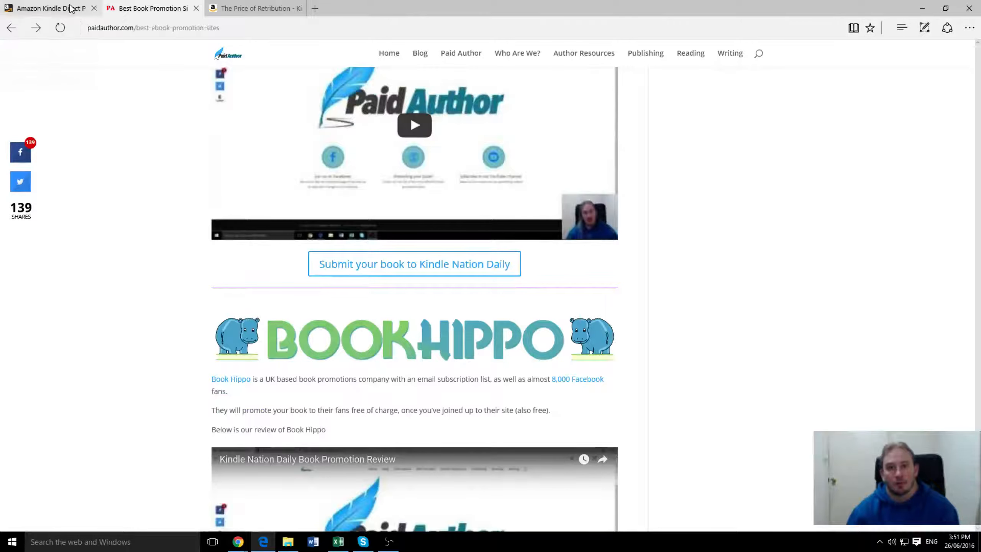
click(49, 9)
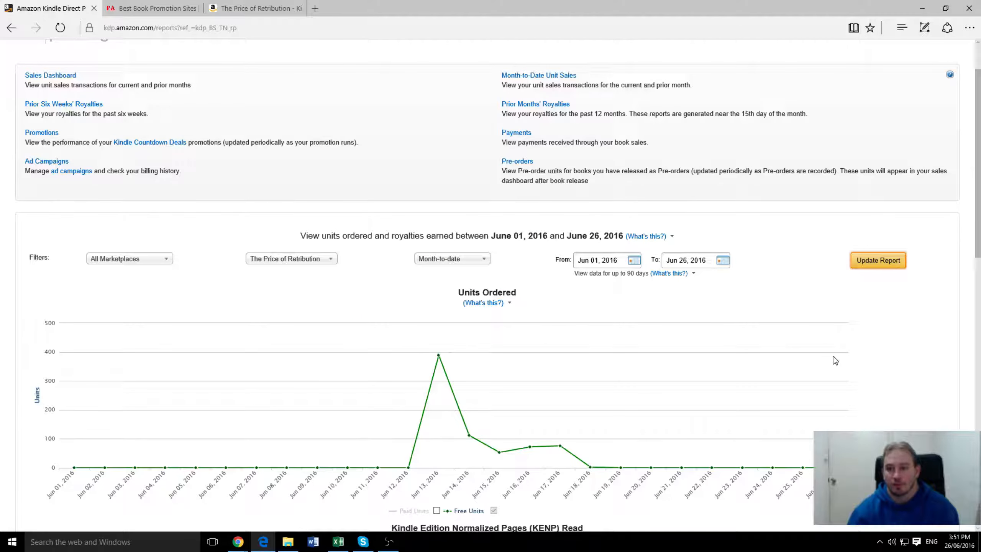
mouse_move(472, 316)
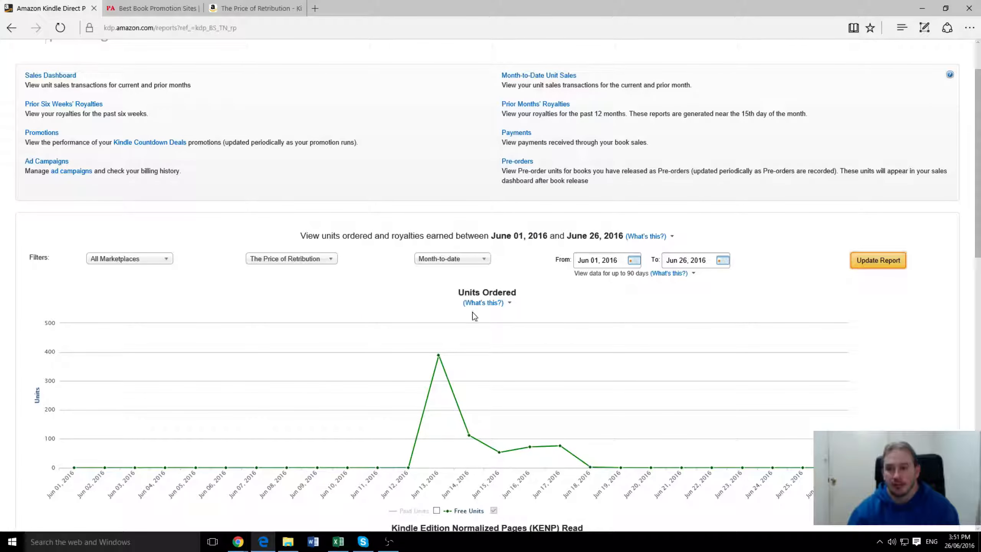
mouse_move(400, 320)
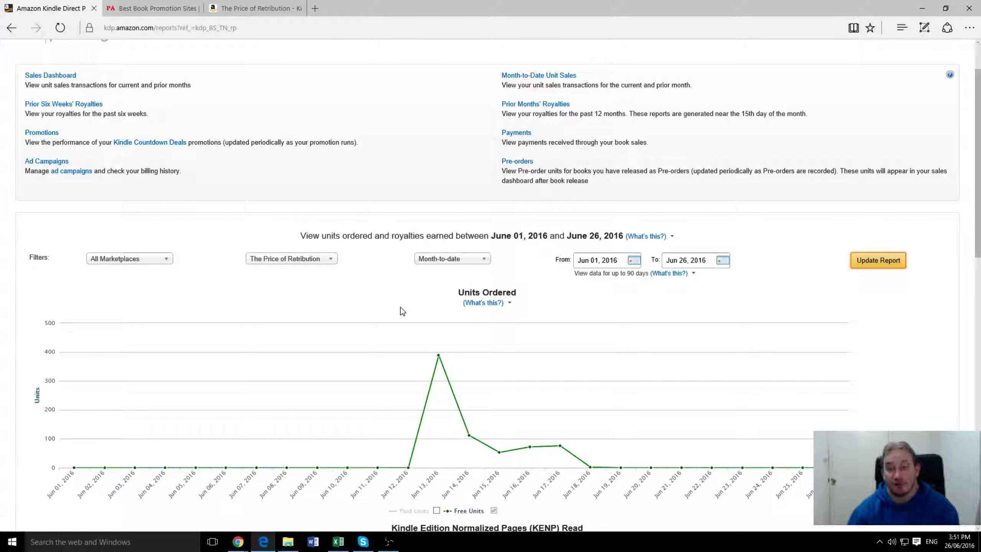
mouse_move(437, 357)
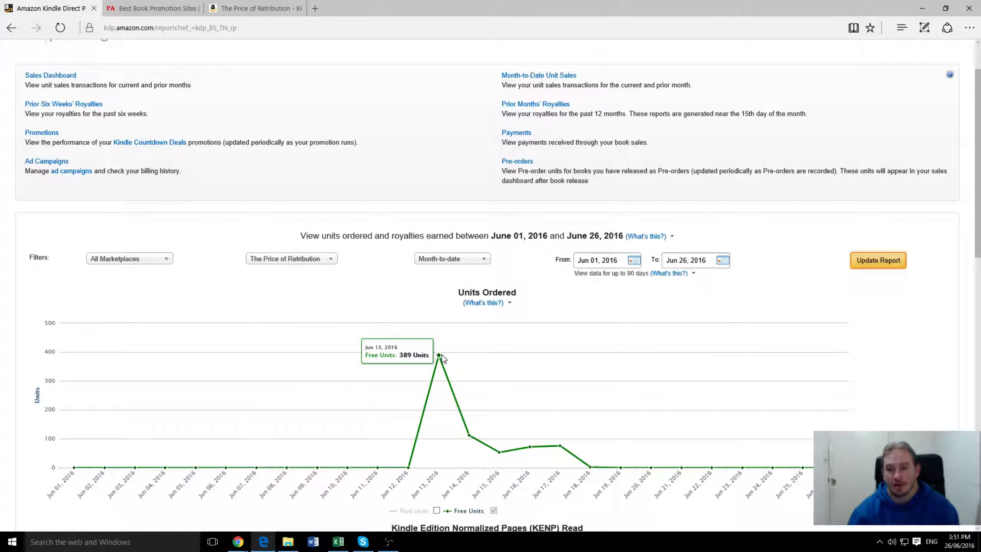
mouse_move(469, 436)
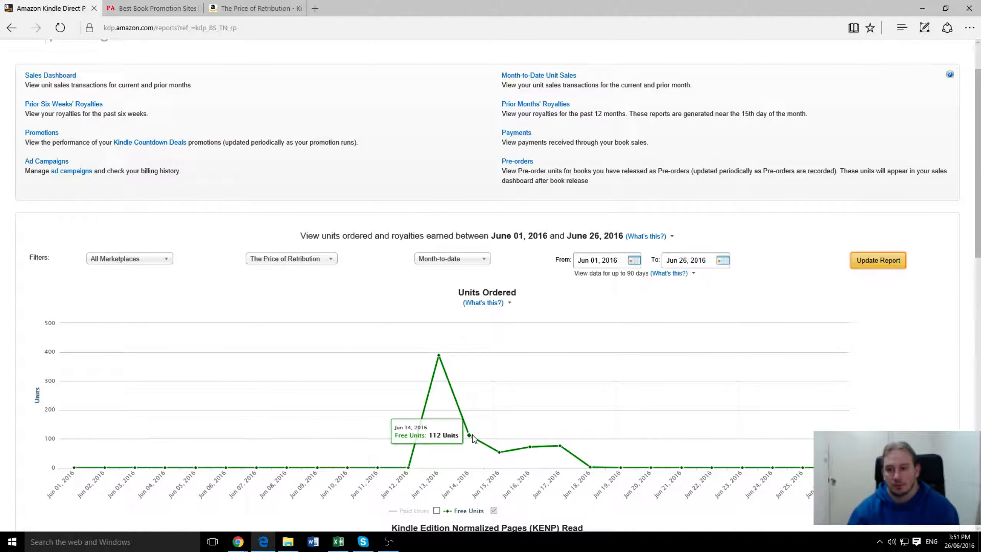
mouse_move(527, 450)
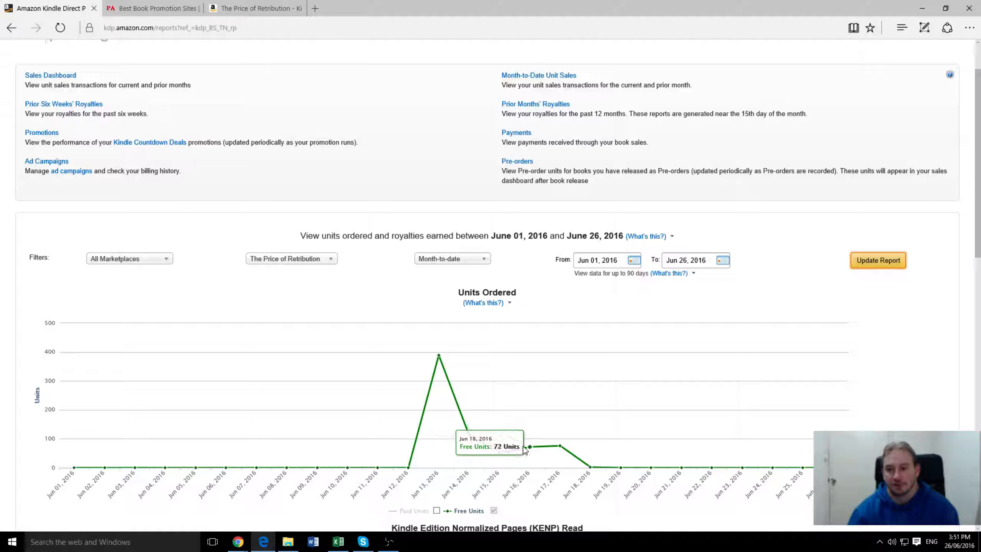
mouse_move(555, 444)
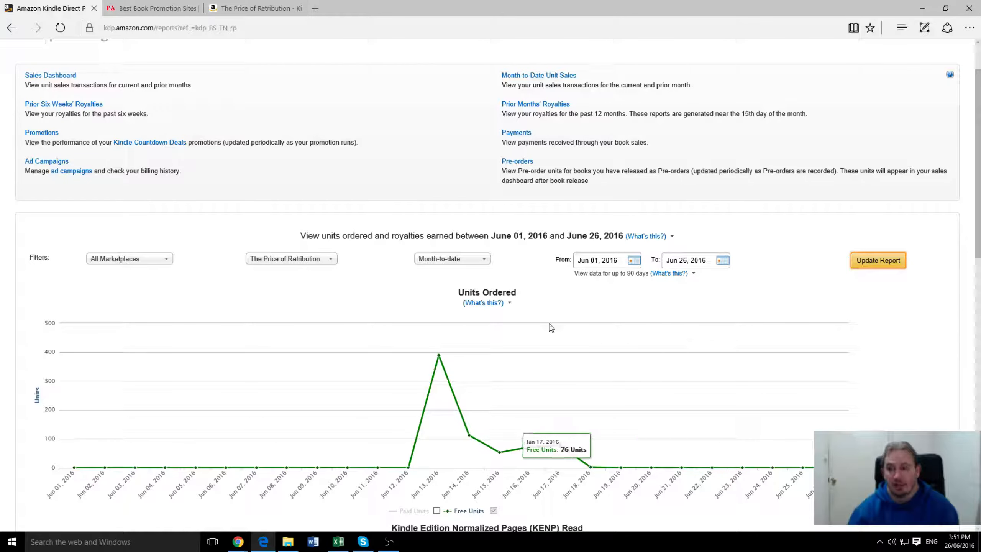
mouse_move(319, 175)
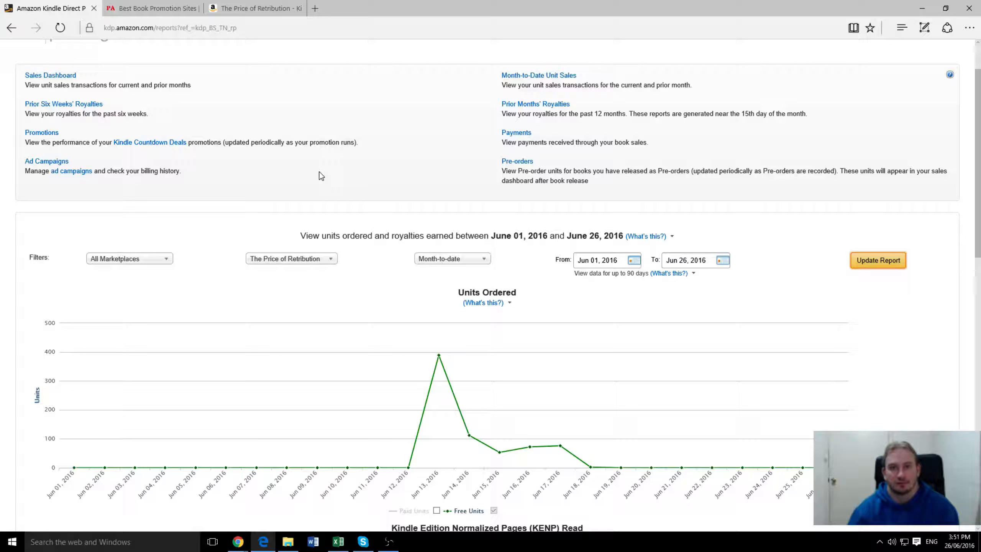
mouse_move(312, 159)
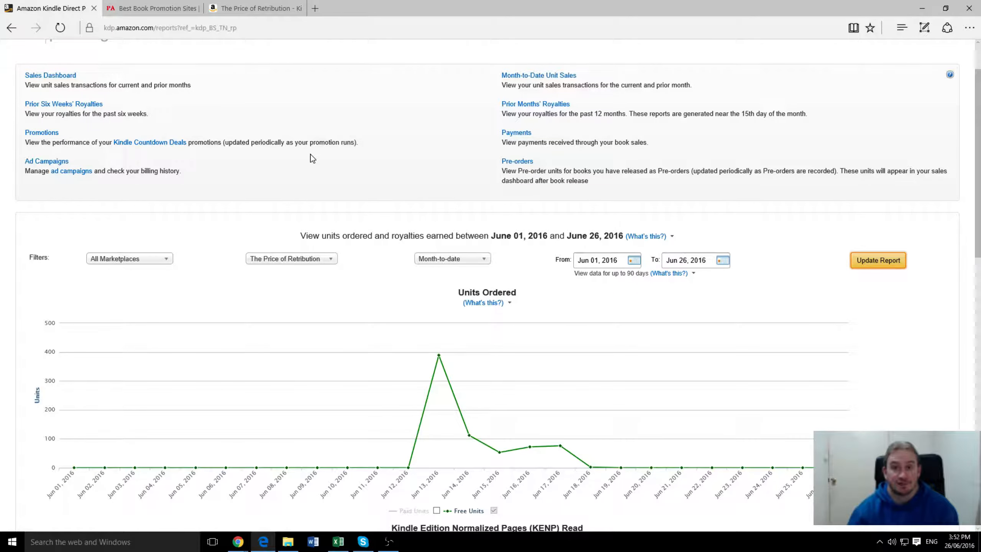
mouse_move(411, 177)
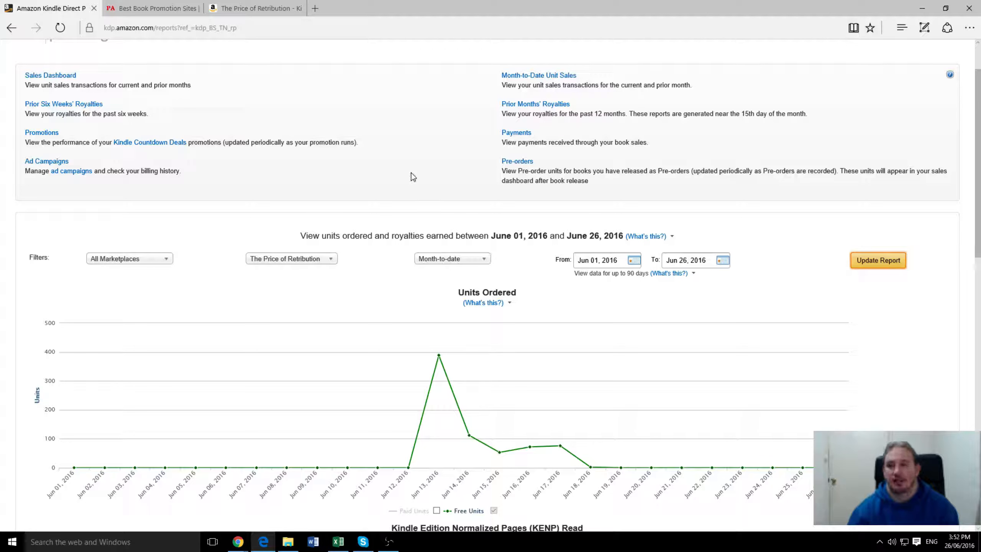